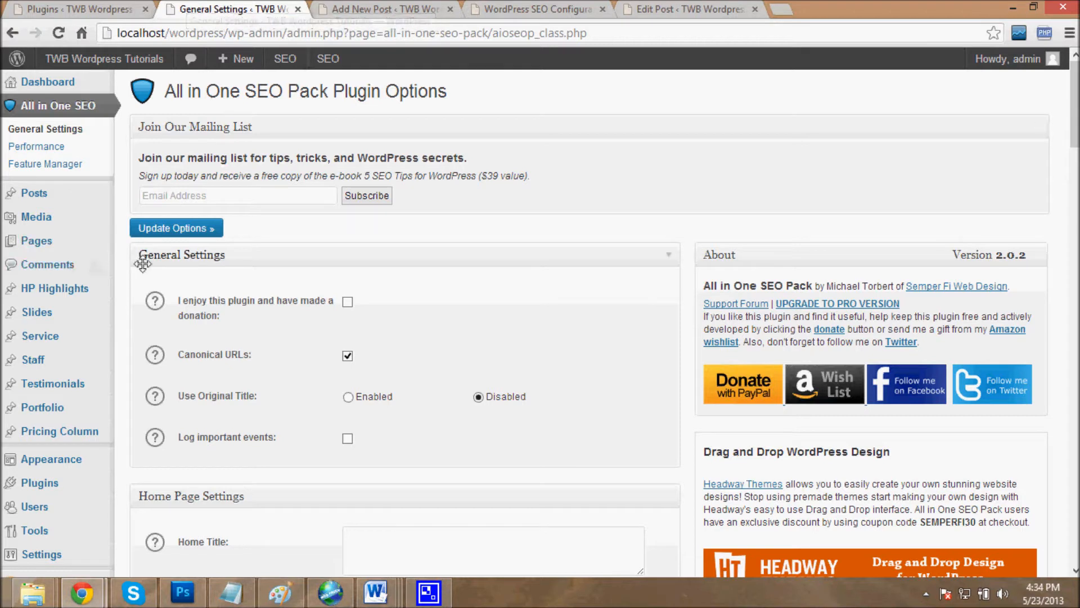
{"action": "mouse_move", "coordinate": [210, 412]}
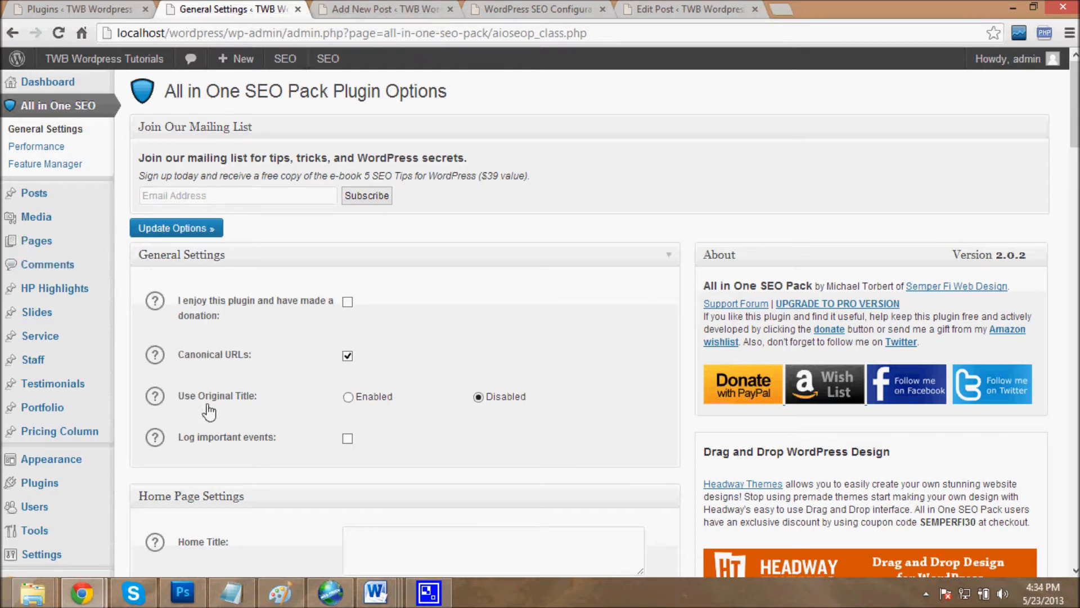
{"action": "mouse_move", "coordinate": [661, 263]}
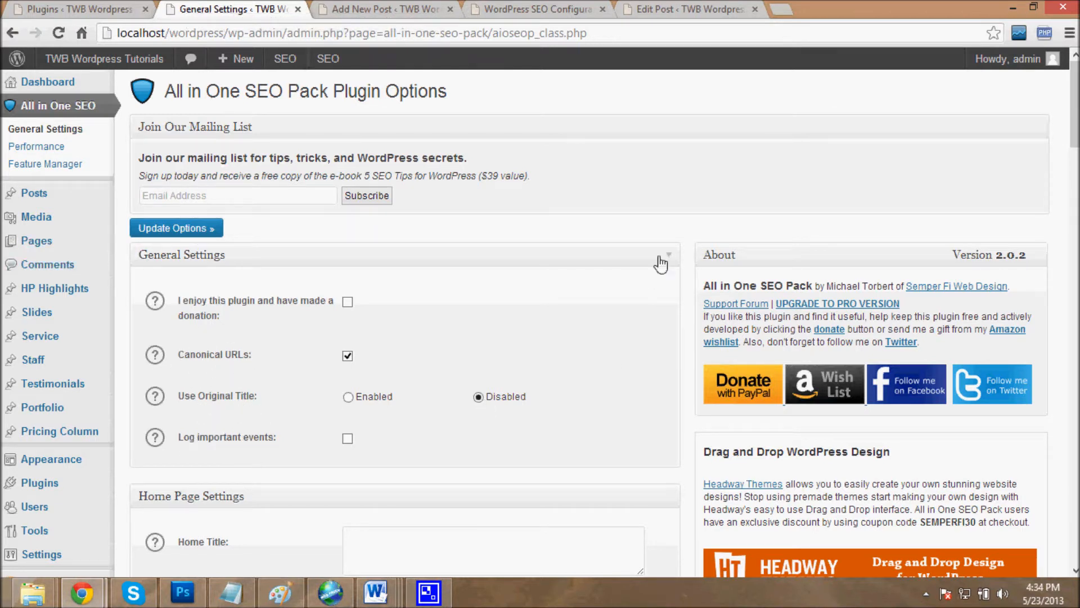
Collapse the General Settings and Home Page Settings sections of the All in One SEO options.
{"action": "left_click", "coordinate": [665, 254]}
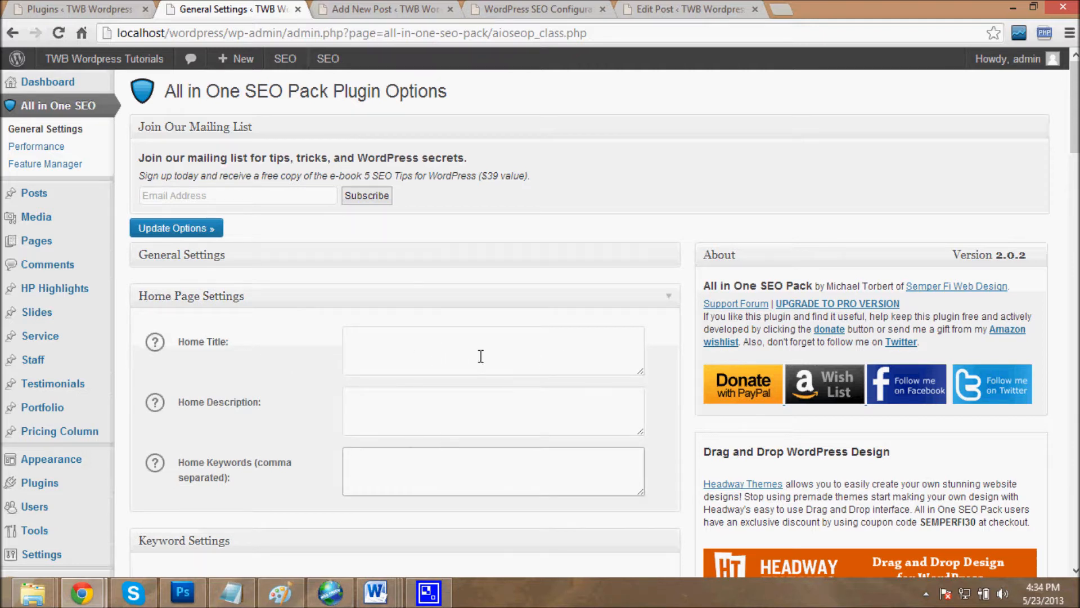
{"action": "left_click", "coordinate": [666, 296]}
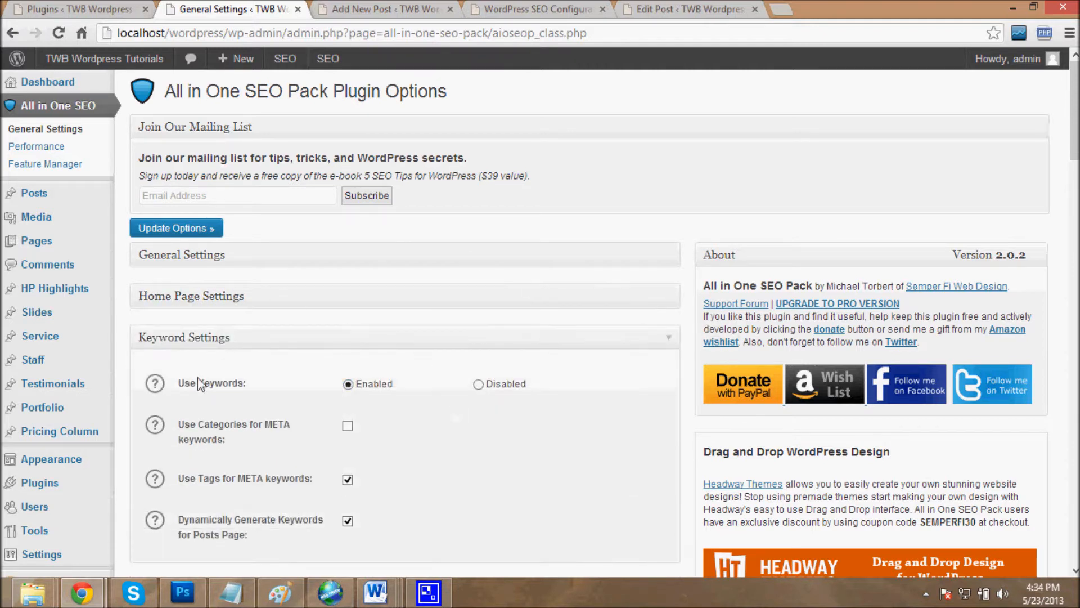
{"action": "scroll", "scroll_direction": "down", "scroll_amount": 3}
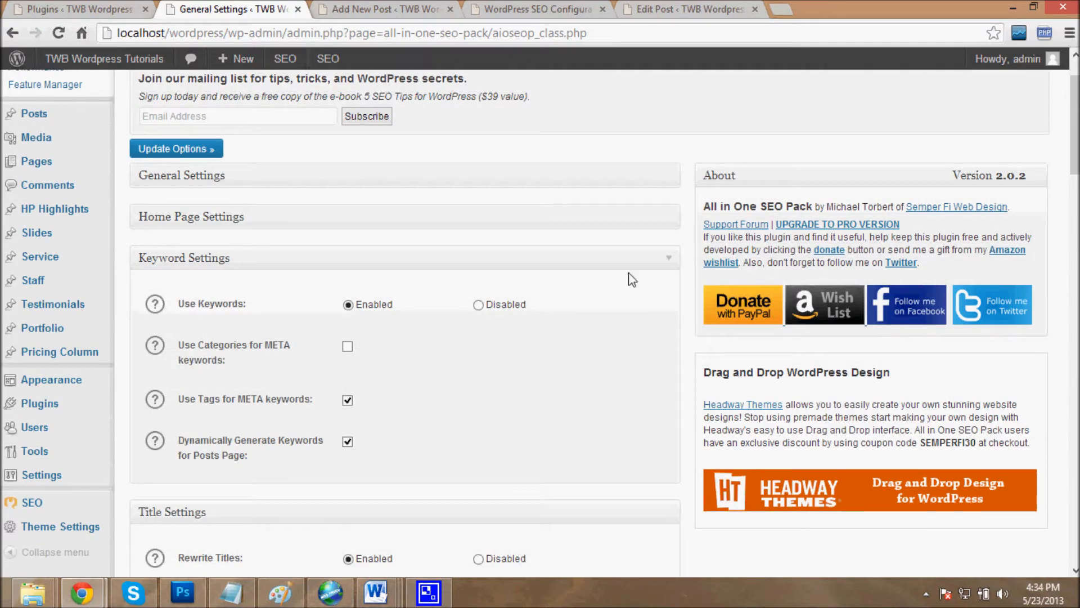
{"action": "scroll", "scroll_direction": "down", "scroll_amount": 3}
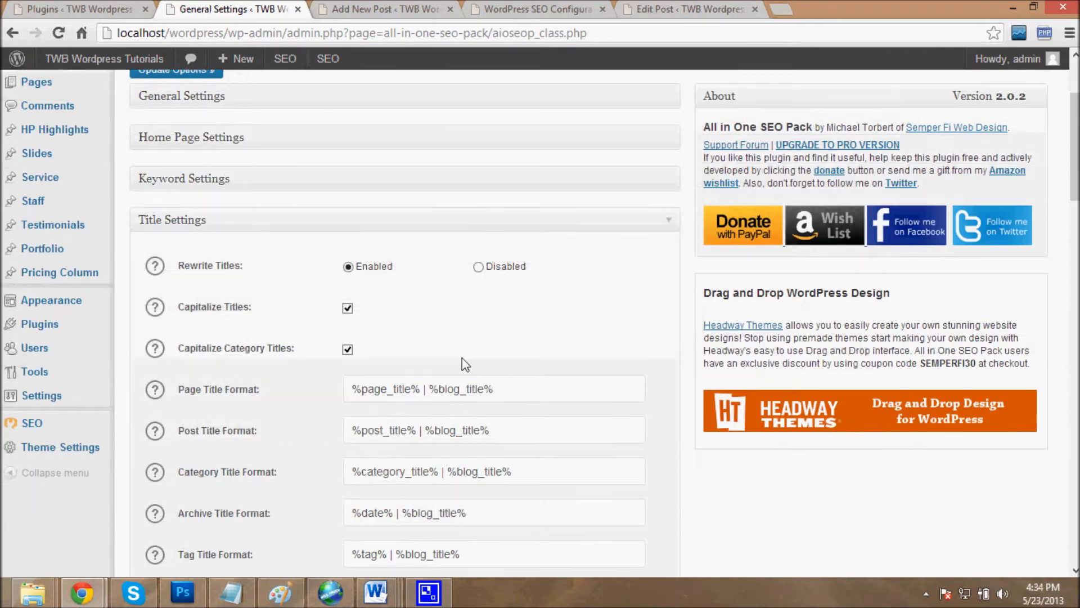
{"action": "scroll", "scroll_direction": "down", "scroll_amount": 3}
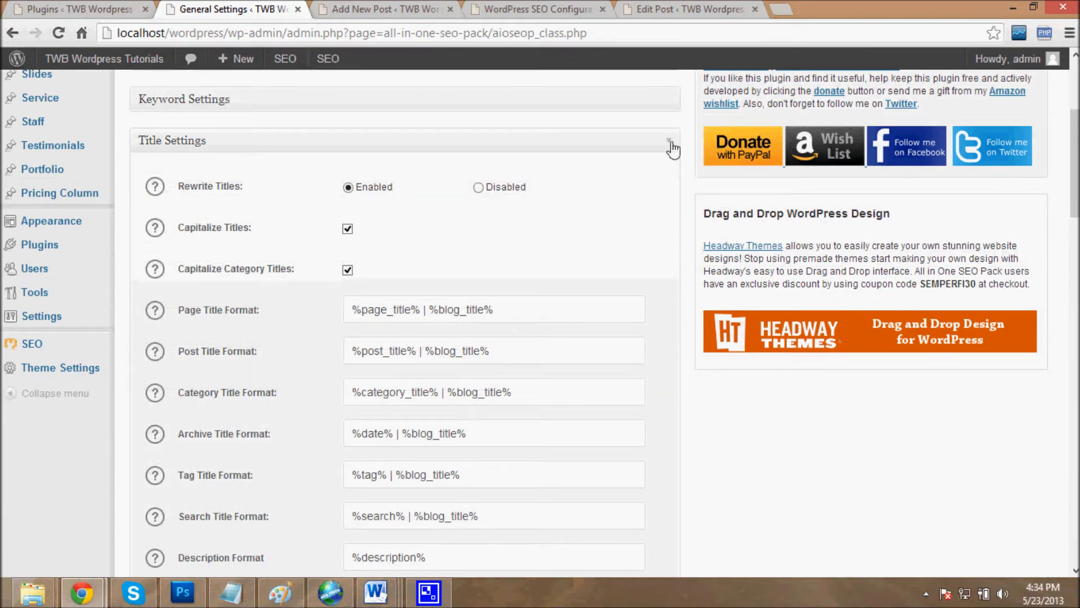
Collapse the Title Settings section, then switch to the Add New Post browser tab.
{"action": "left_click", "coordinate": [669, 140]}
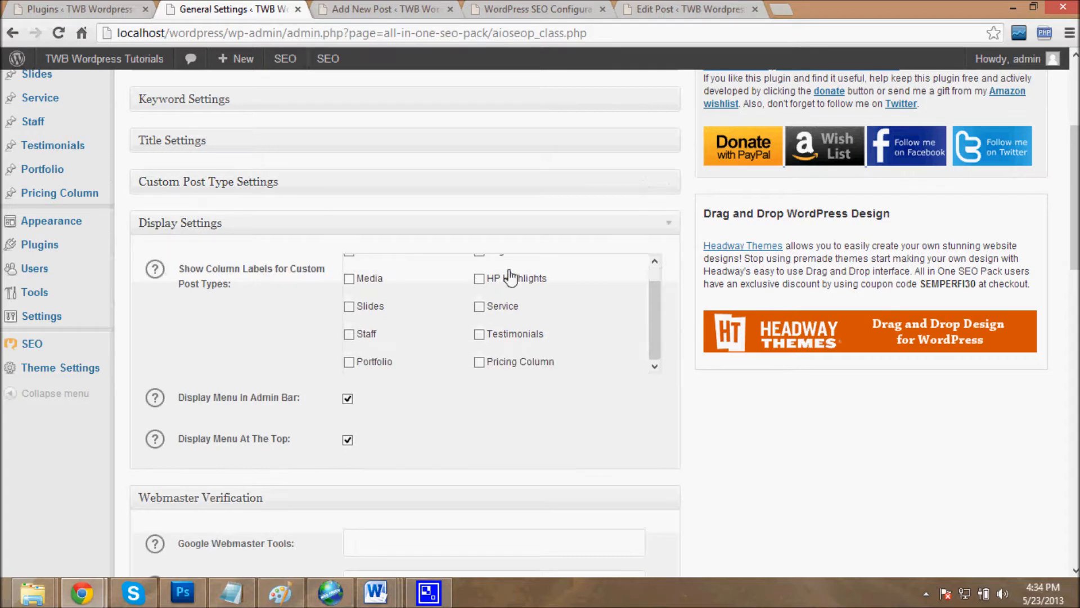
{"action": "scroll", "scroll_direction": "down", "scroll_amount": 3}
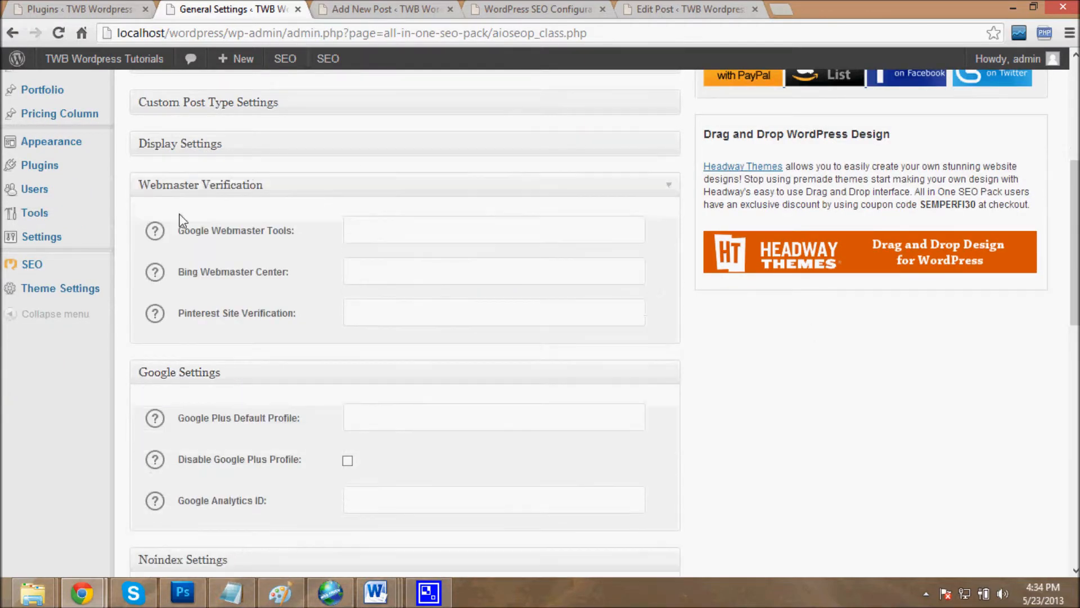
{"action": "mouse_move", "coordinate": [193, 296]}
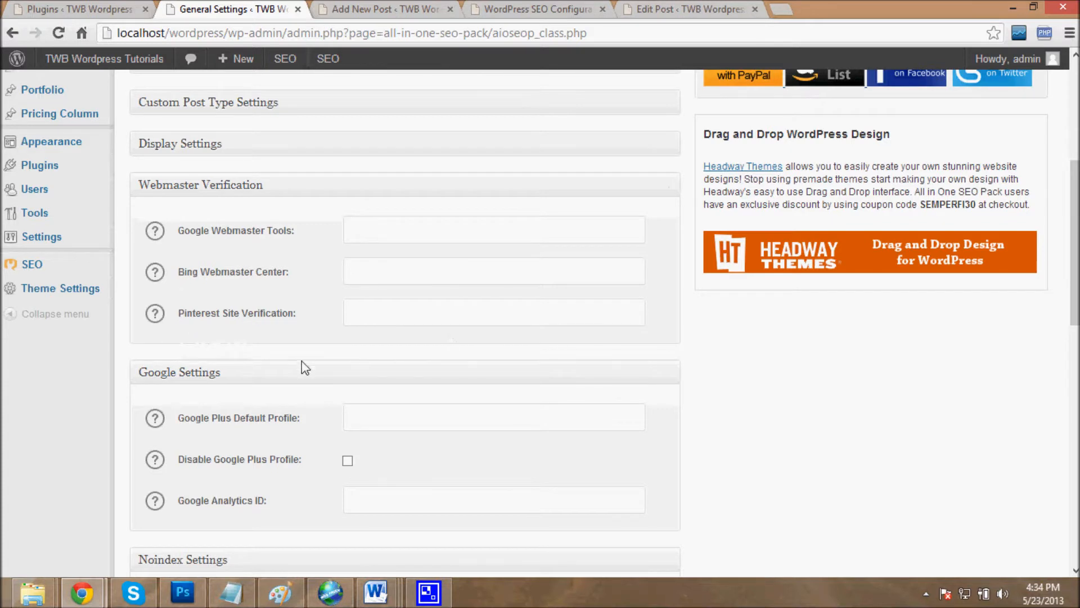
{"action": "scroll", "scroll_direction": "down", "scroll_amount": 3}
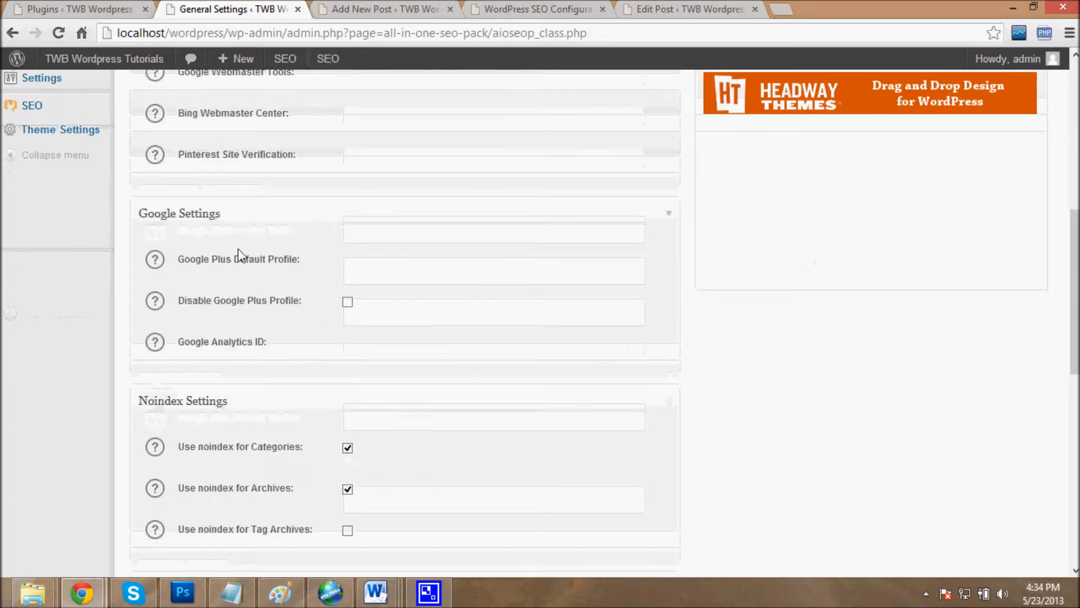
{"action": "left_click", "coordinate": [383, 9]}
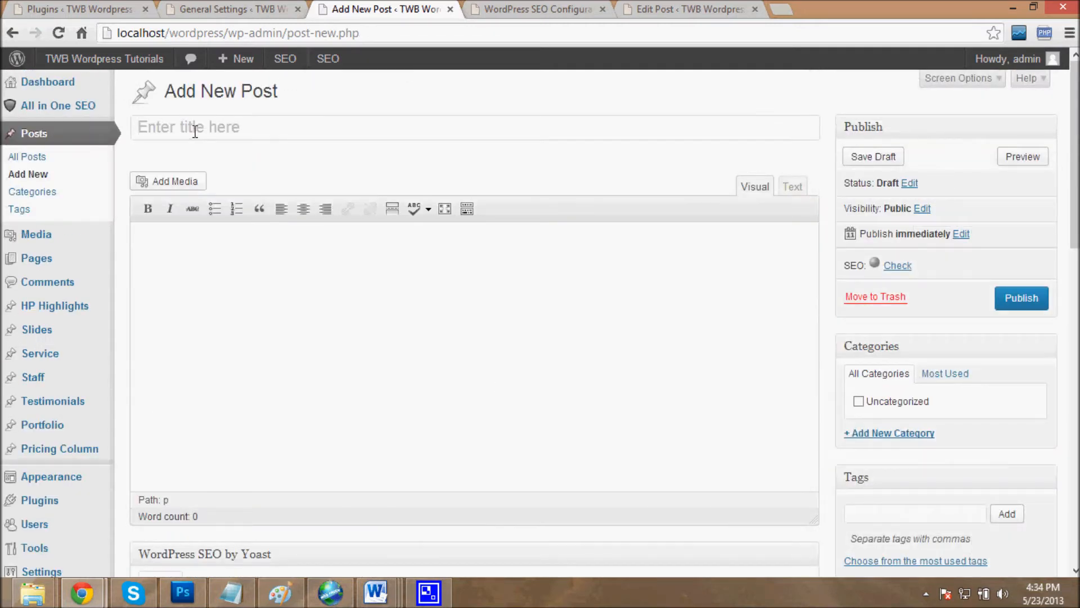
Fill the post's All in One SEO Title, Description and Keywords fields with test text.
{"action": "scroll", "scroll_direction": "down", "scroll_amount": 3}
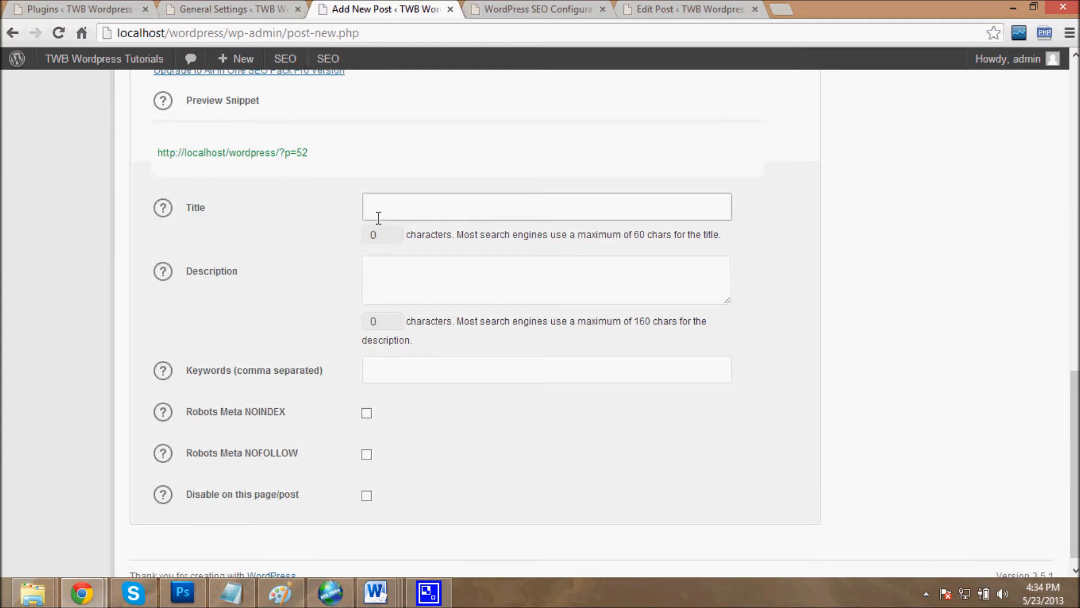
{"action": "type", "text": "lsjfldj"}
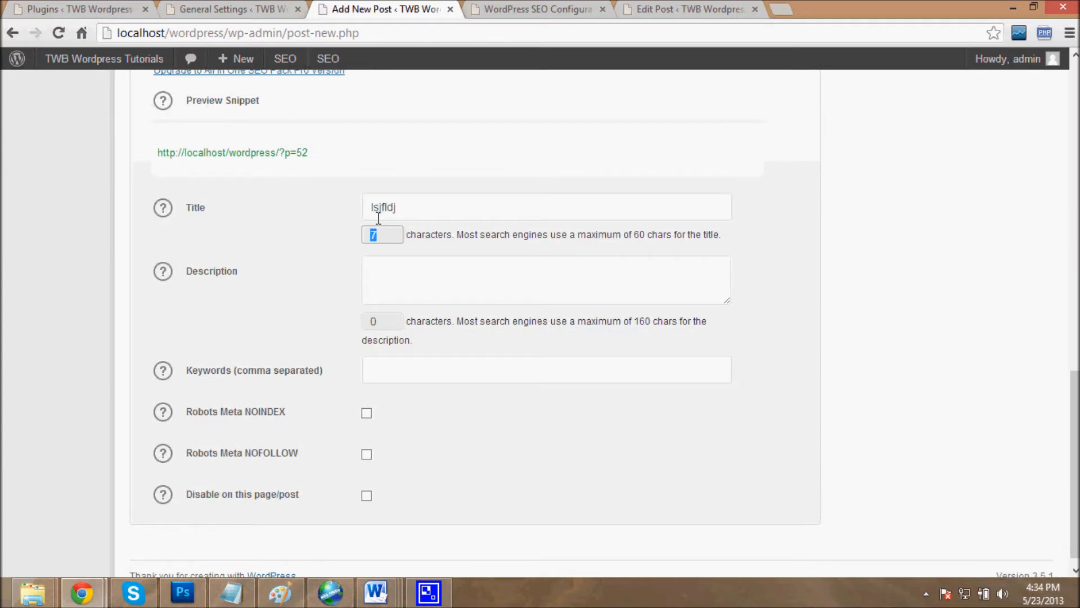
{"action": "type", "text": "lasdlajsdlfjasldfj"}
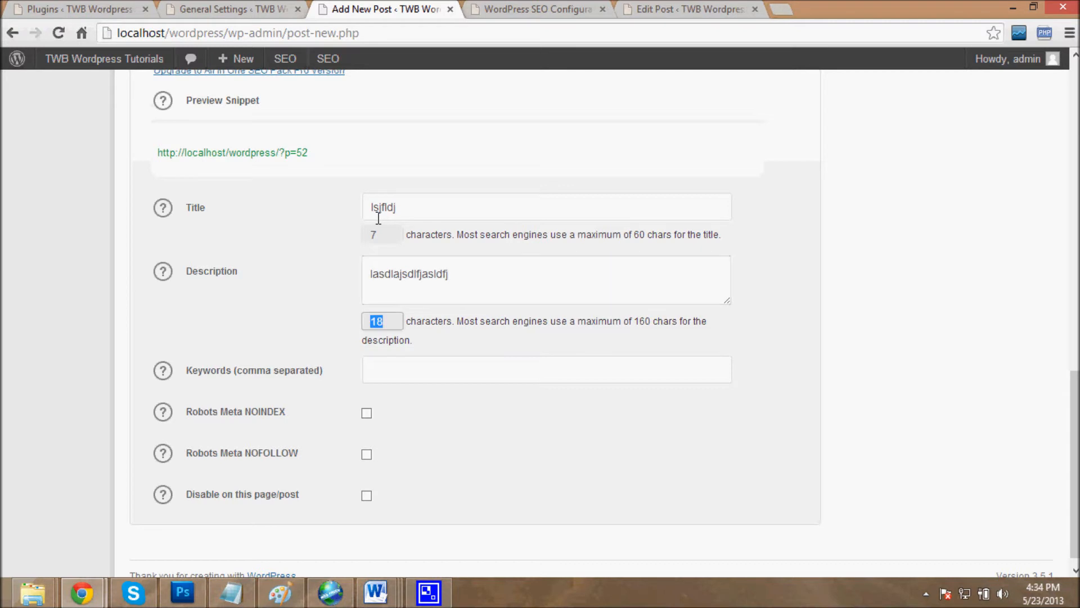
{"action": "type", "text": "lsdjlsjdflasdflj"}
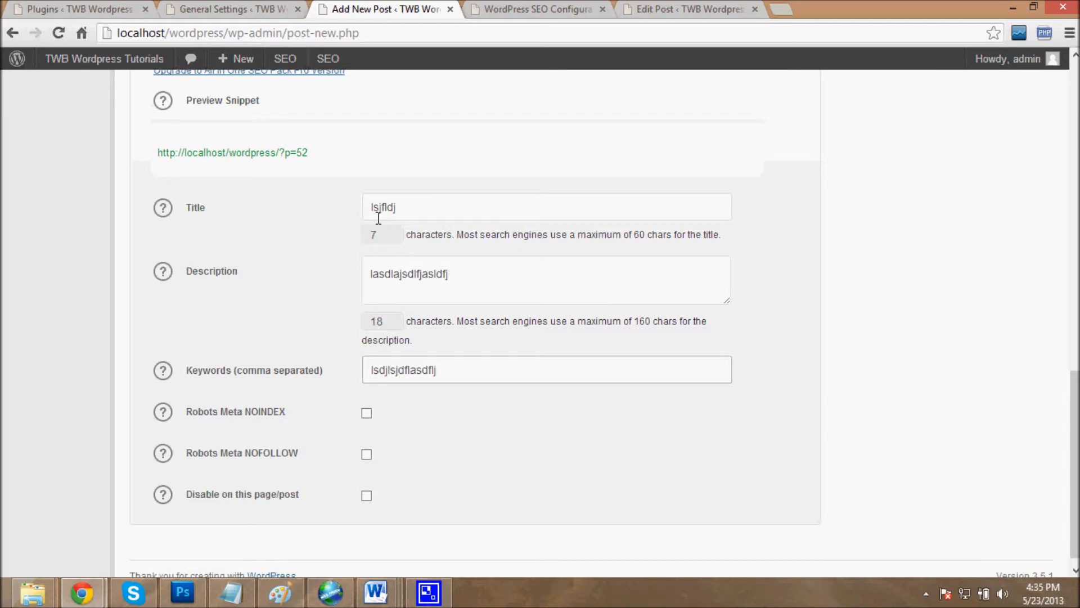
Switch to the Yoast WordPress SEO configuration tab to view its General Settings.
{"action": "left_click", "coordinate": [438, 369]}
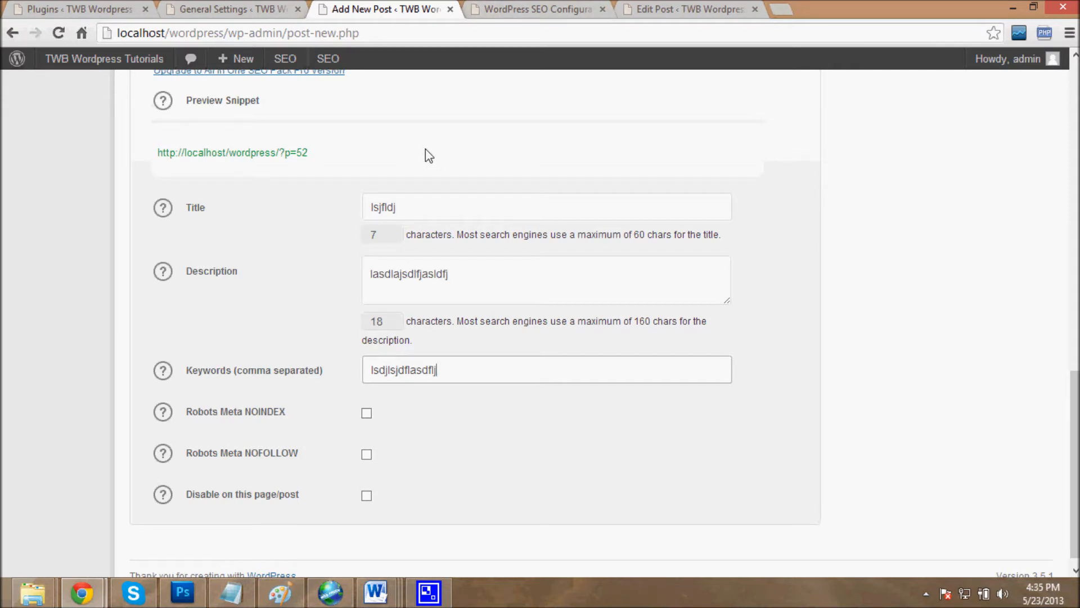
{"action": "left_click", "coordinate": [538, 9]}
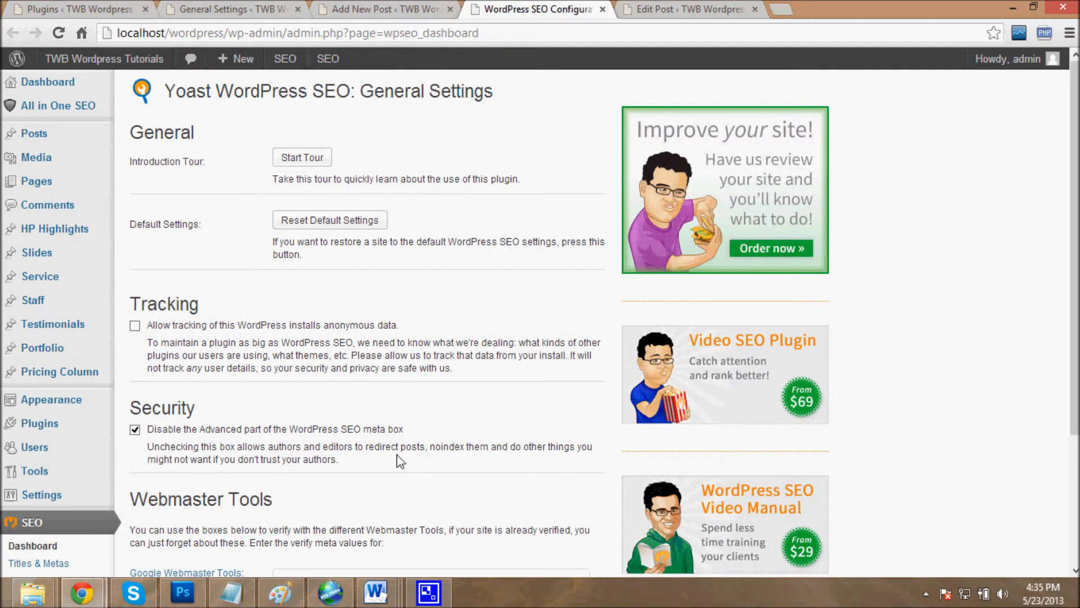
Visit Yoast's Titles & Metas, Social and Permalinks settings pages from the SEO sidebar menu.
{"action": "scroll", "scroll_direction": "down", "scroll_amount": 3}
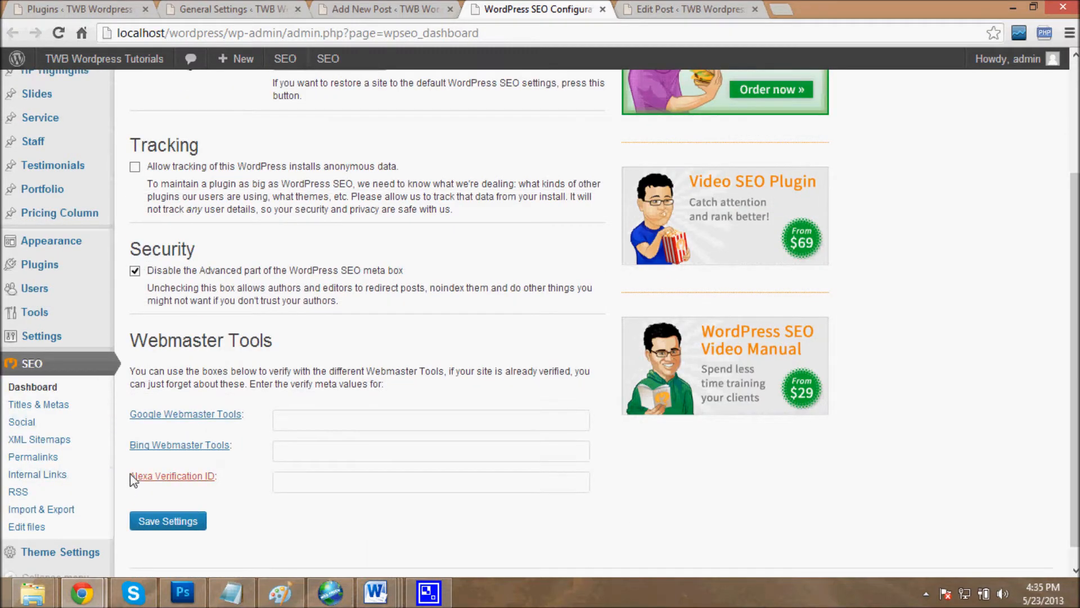
{"action": "mouse_move", "coordinate": [173, 476]}
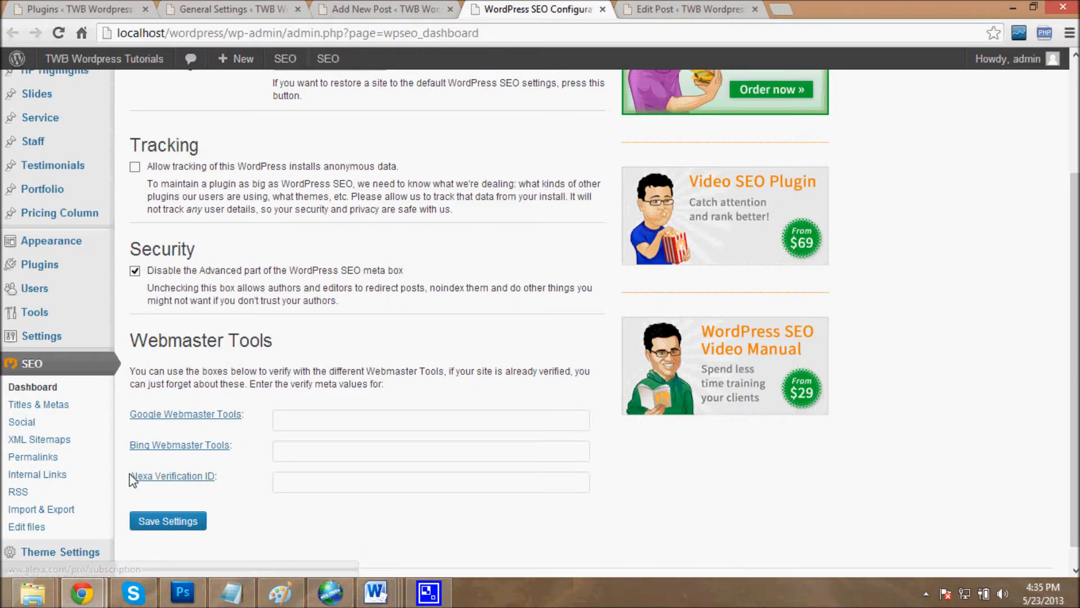
{"action": "mouse_move", "coordinate": [21, 422]}
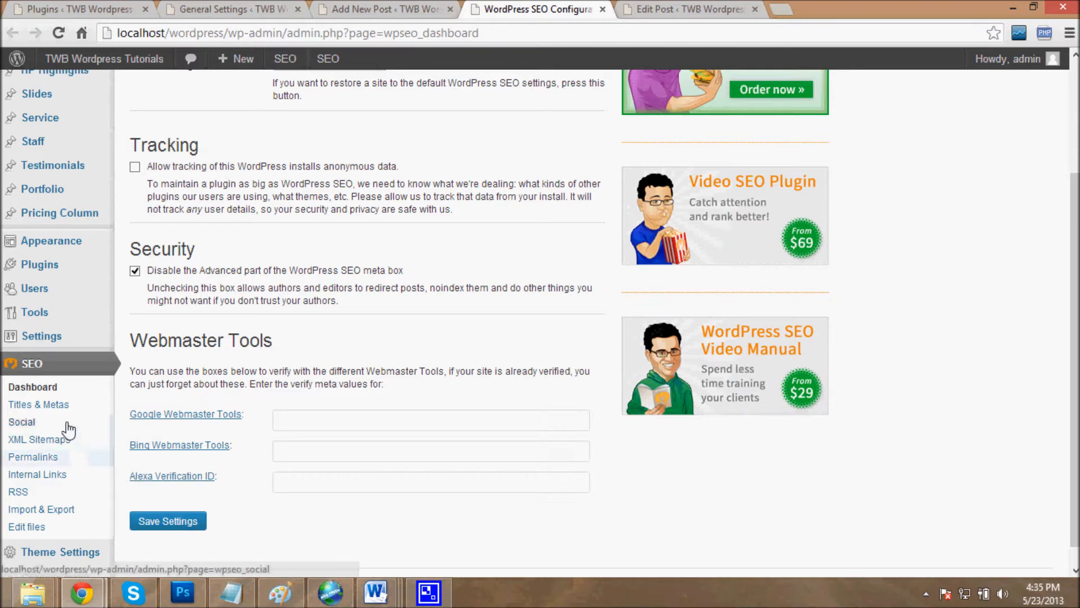
{"action": "left_click", "coordinate": [38, 404]}
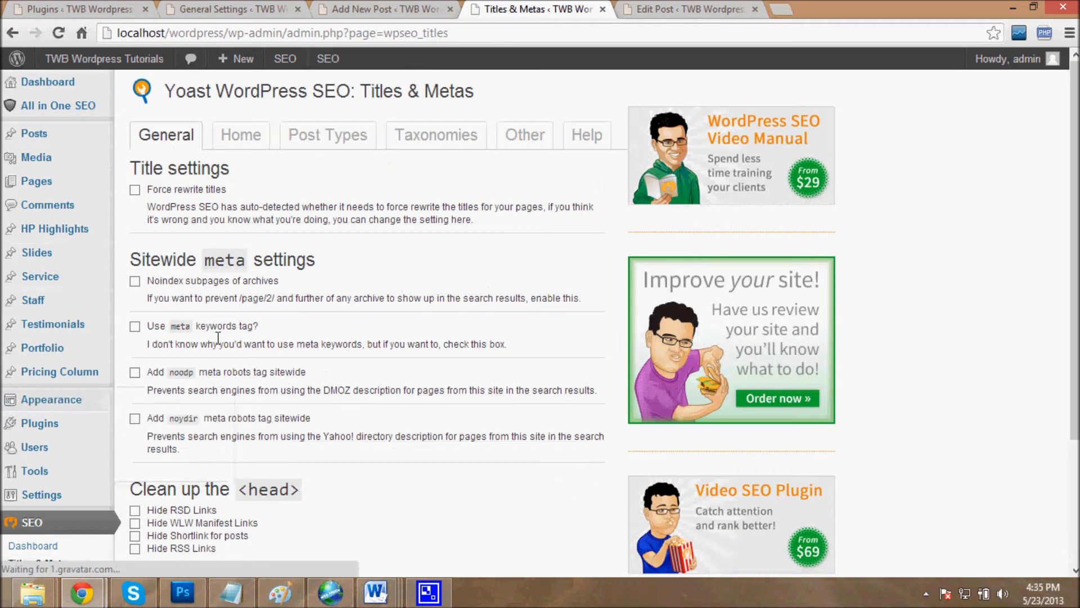
{"action": "scroll", "scroll_direction": "down", "scroll_amount": 3}
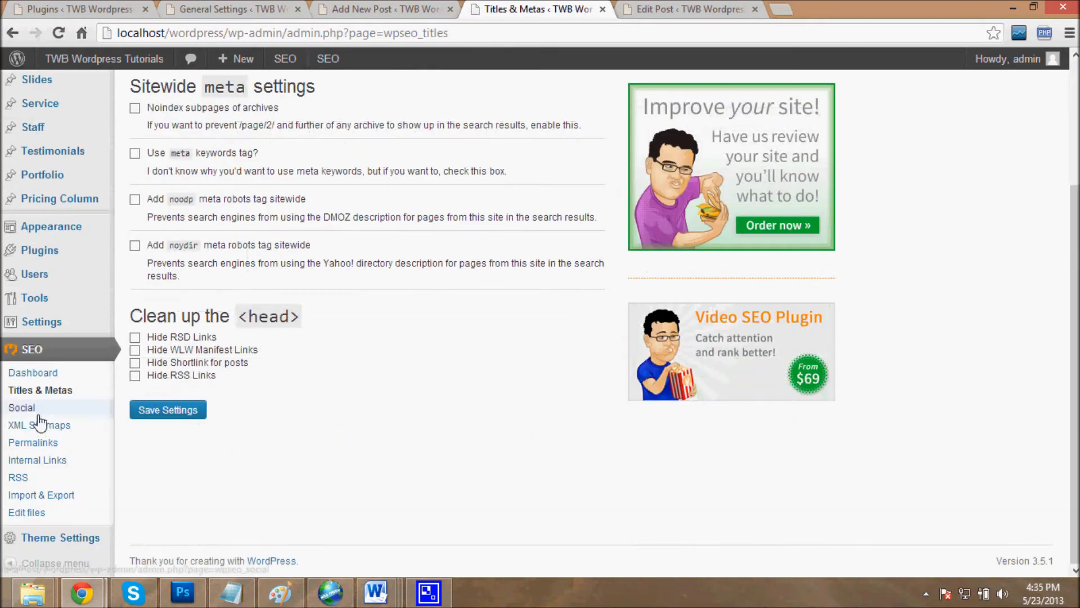
{"action": "left_click", "coordinate": [21, 407]}
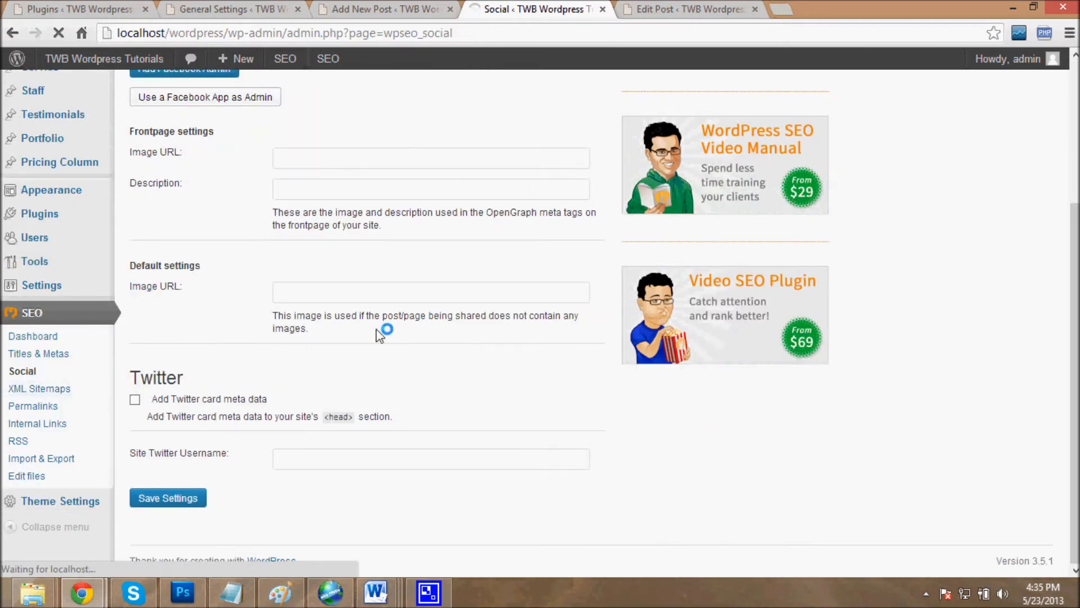
{"action": "left_click", "coordinate": [39, 388]}
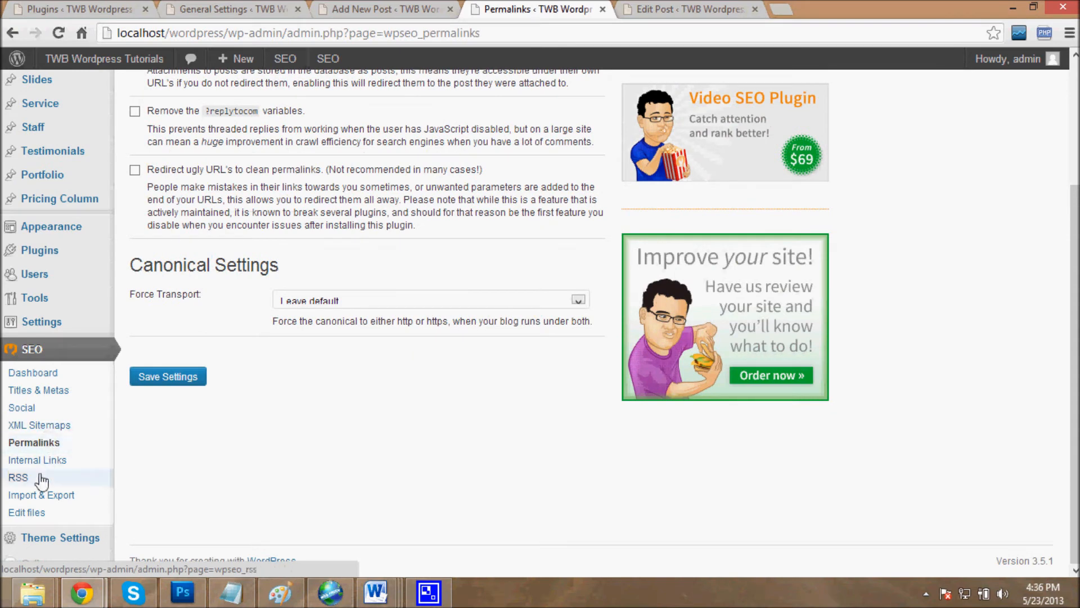
View Yoast's RSS and Edit files pages, then return to editing 'first post of yoast'.
{"action": "left_click", "coordinate": [19, 478]}
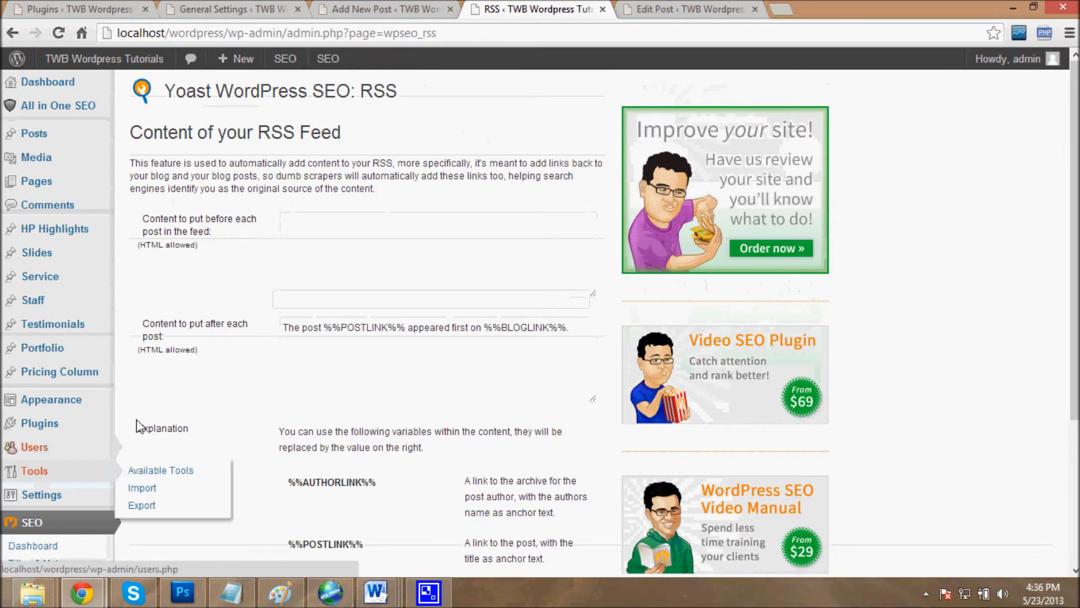
{"action": "left_click", "coordinate": [141, 488]}
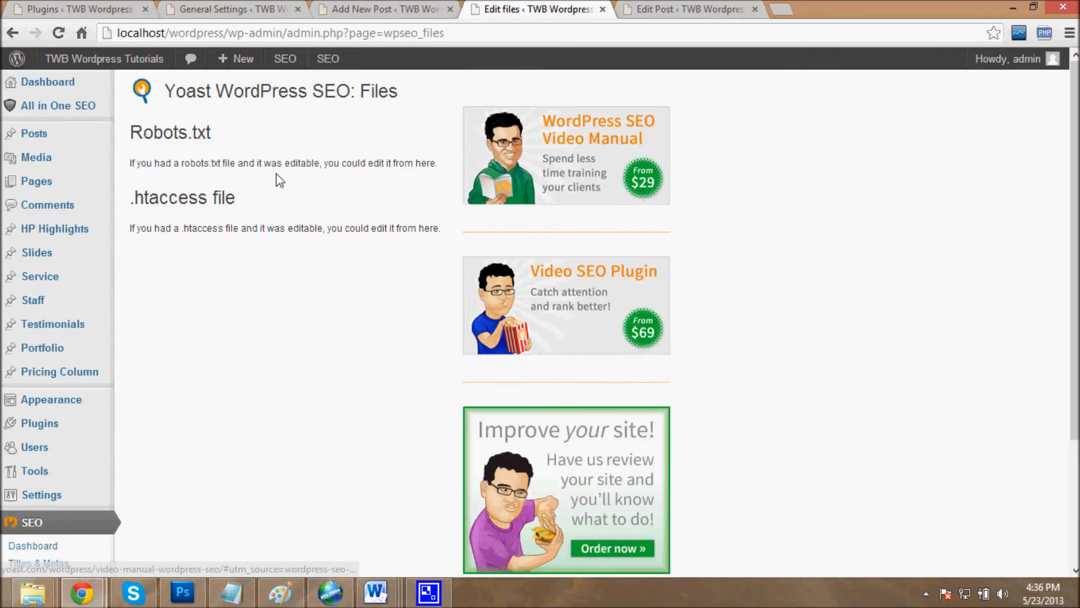
{"action": "left_click", "coordinate": [686, 9]}
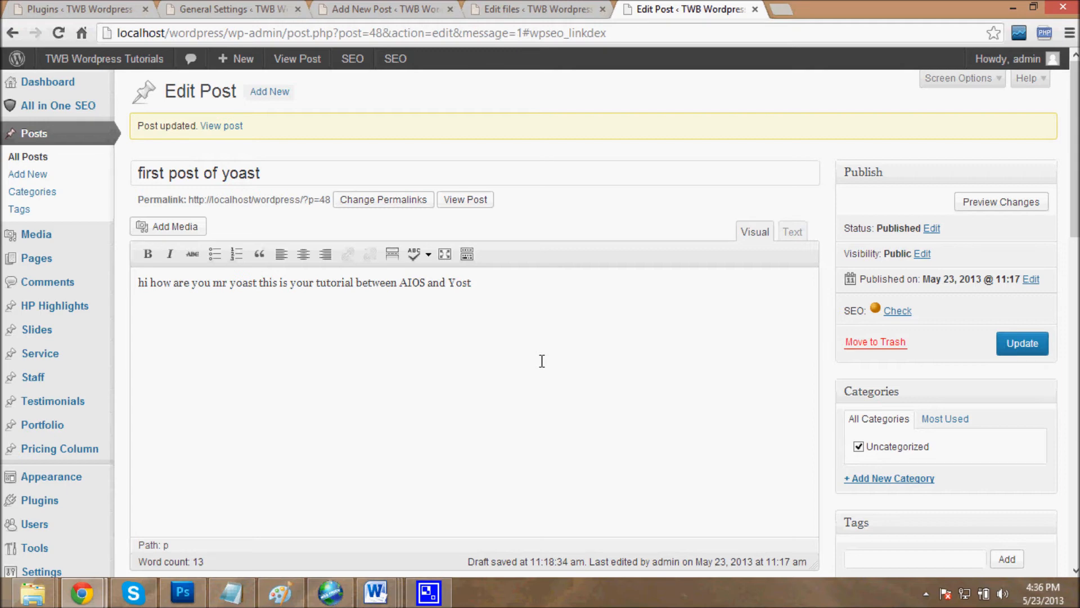
{"action": "mouse_move", "coordinate": [542, 382]}
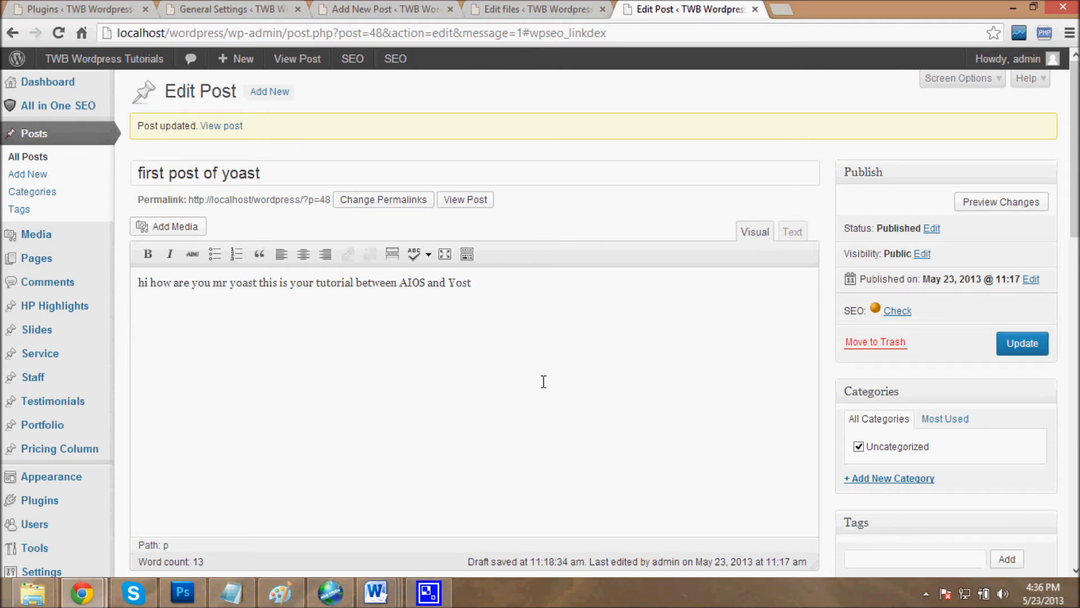
{"action": "mouse_move", "coordinate": [450, 309]}
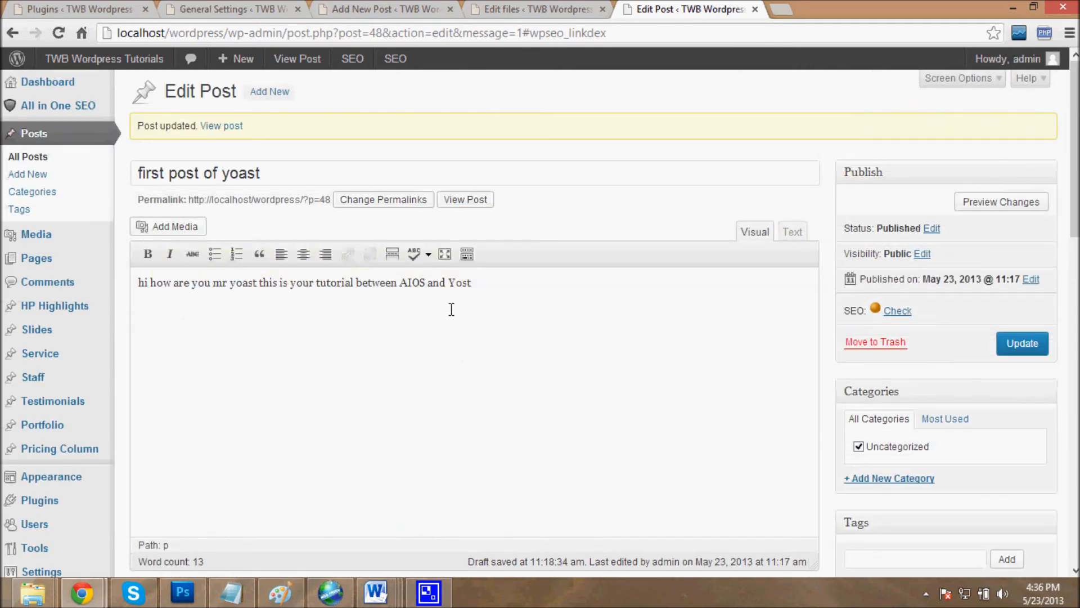
{"action": "mouse_move", "coordinate": [876, 311]}
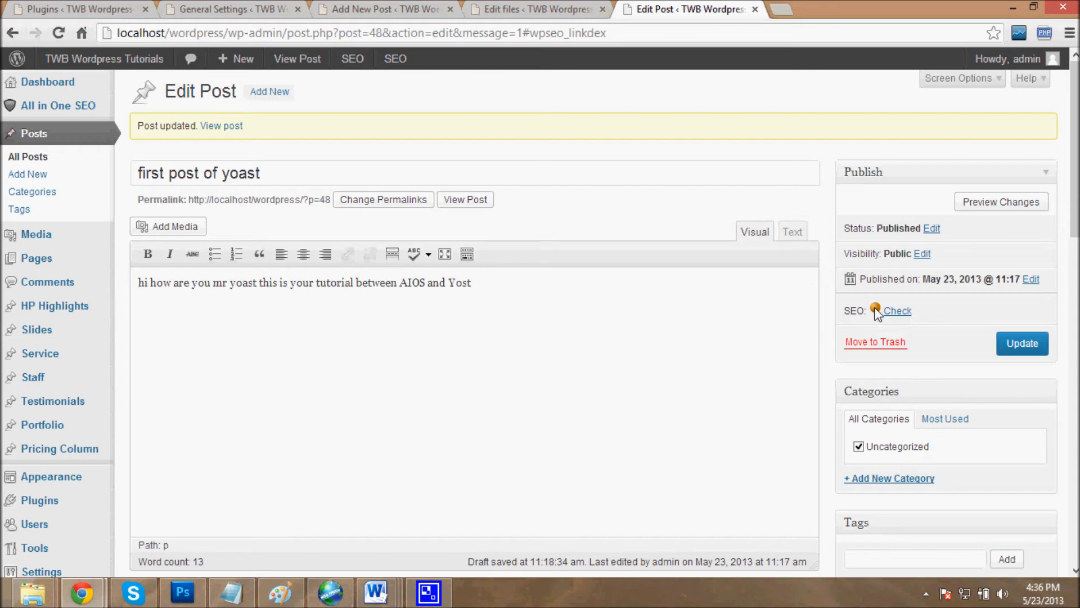
{"action": "mouse_move", "coordinate": [876, 310]}
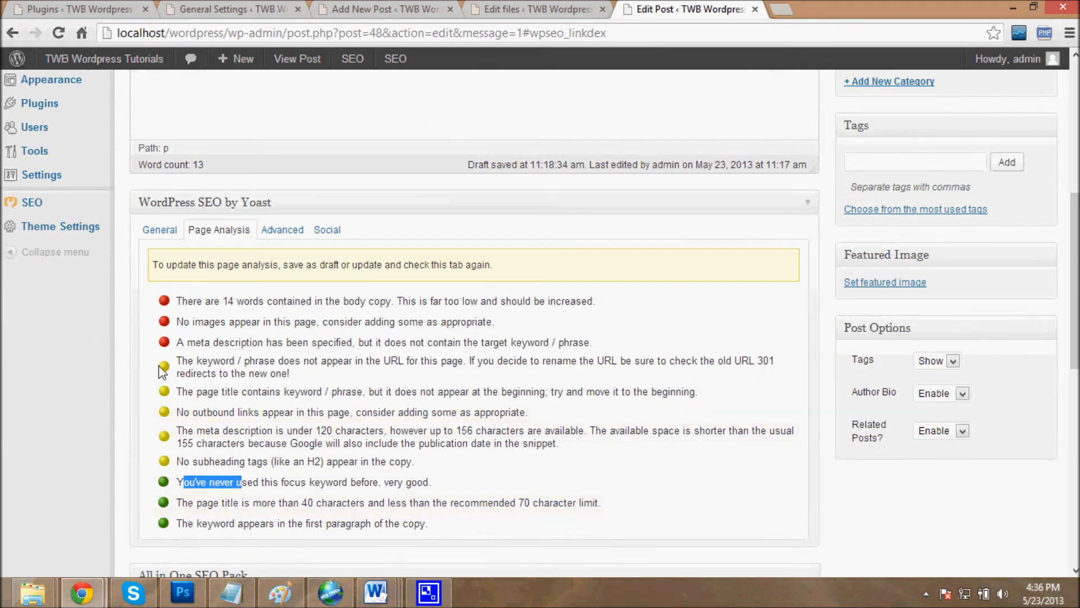
Show the Yoast meta box General tab with snippet preview and focus keyword 'yoast' results.
{"action": "scroll", "scroll_direction": "down", "scroll_amount": 3}
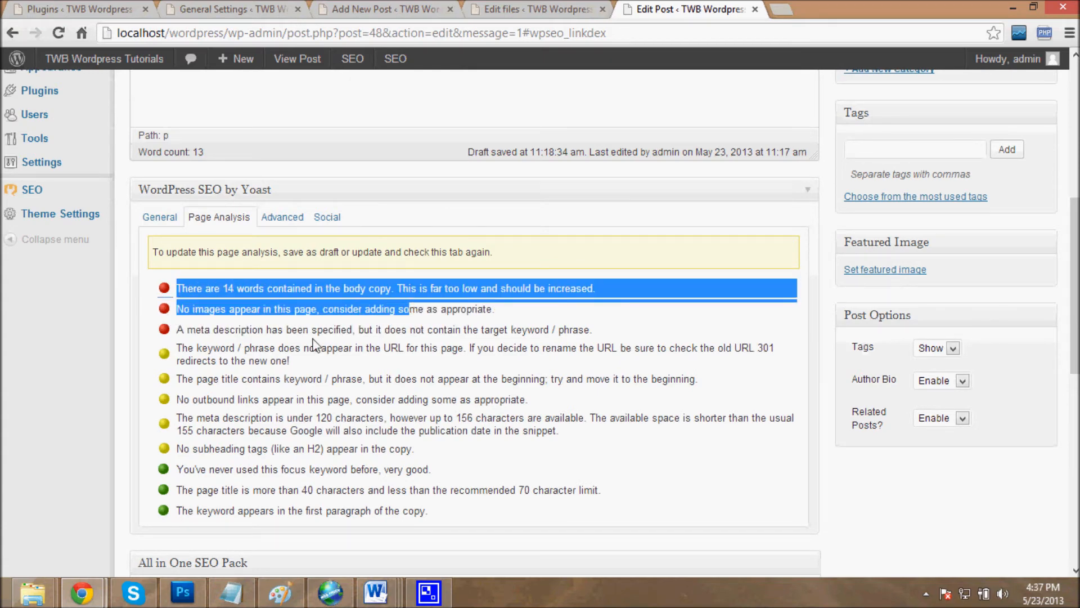
{"action": "scroll", "scroll_direction": "down", "scroll_amount": 3}
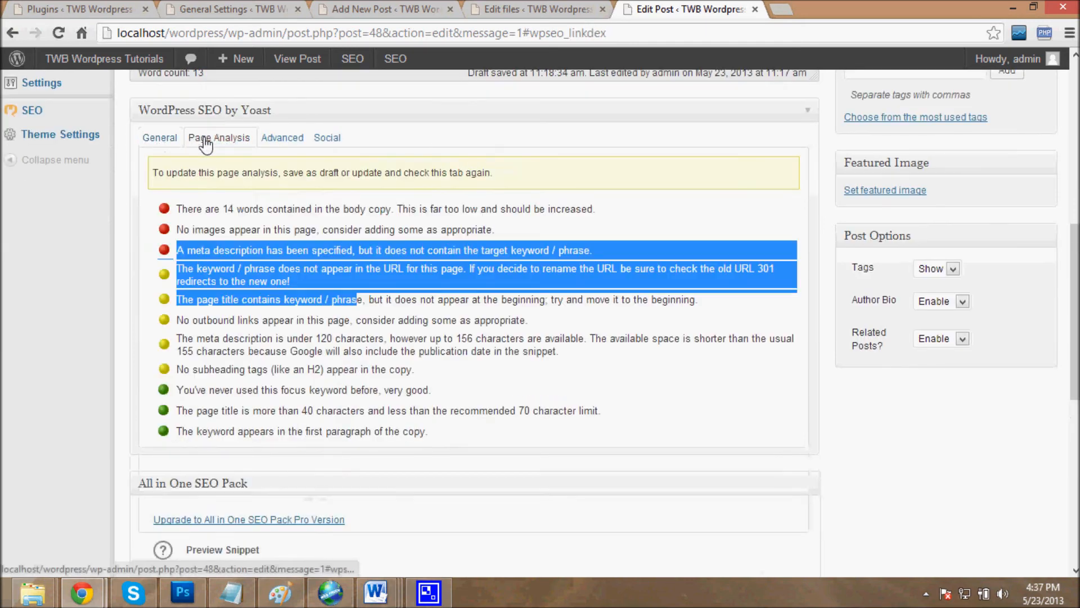
{"action": "left_click", "coordinate": [160, 137]}
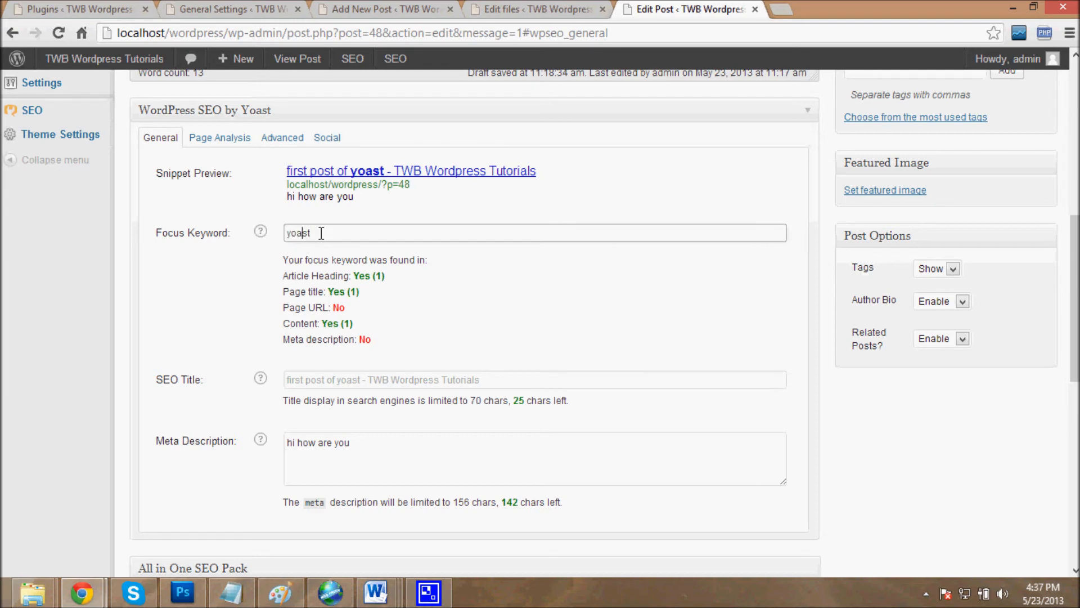
Highlight the focus keyword 'yoast' and where it was found in the post.
{"action": "double_click", "coordinate": [297, 233]}
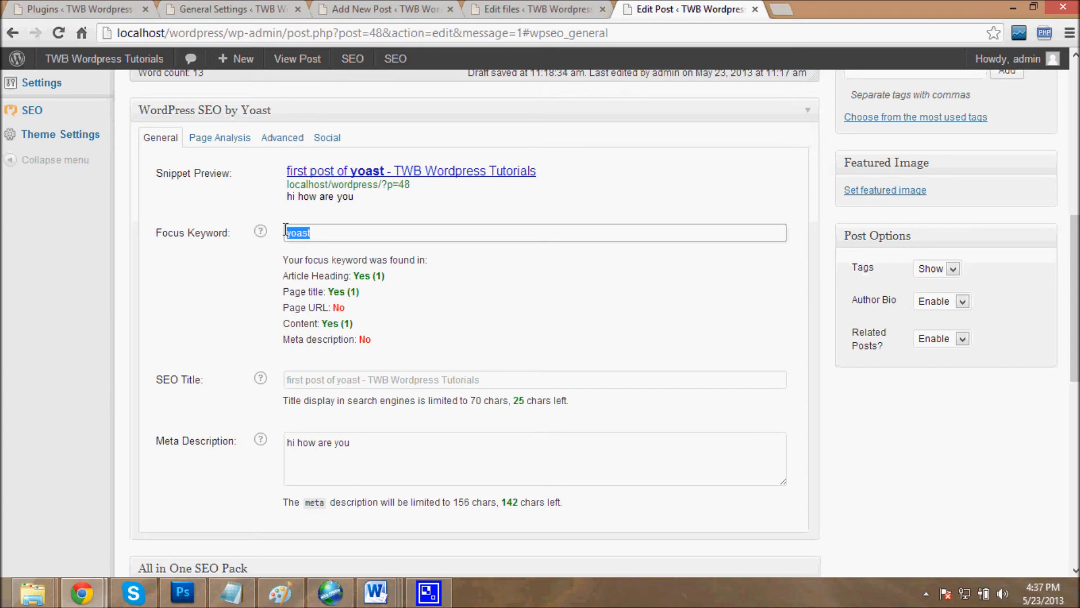
{"action": "mouse_move", "coordinate": [278, 283]}
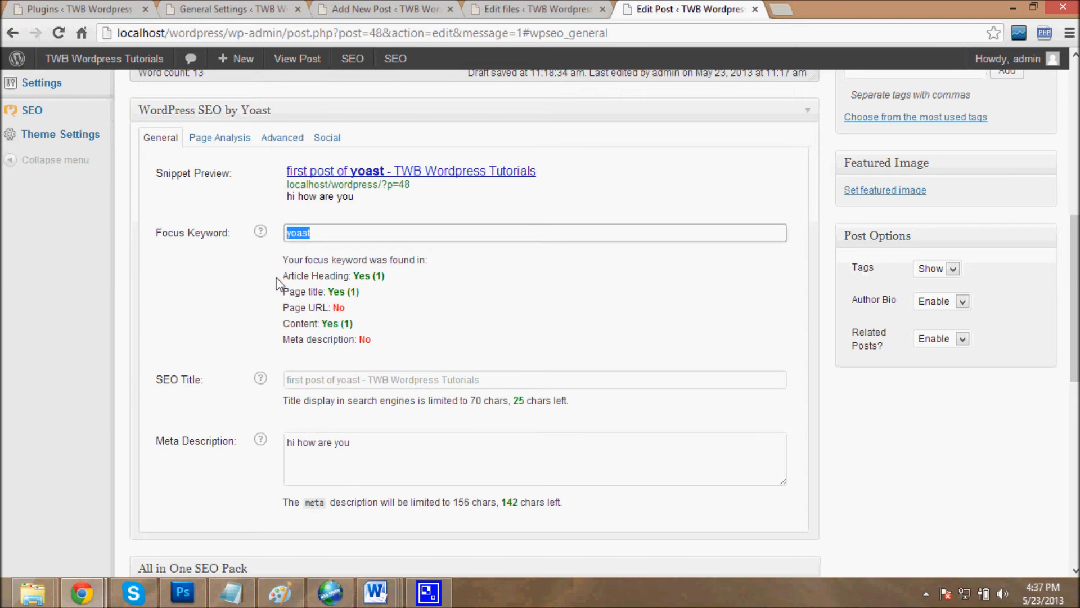
{"action": "double_click", "coordinate": [290, 276]}
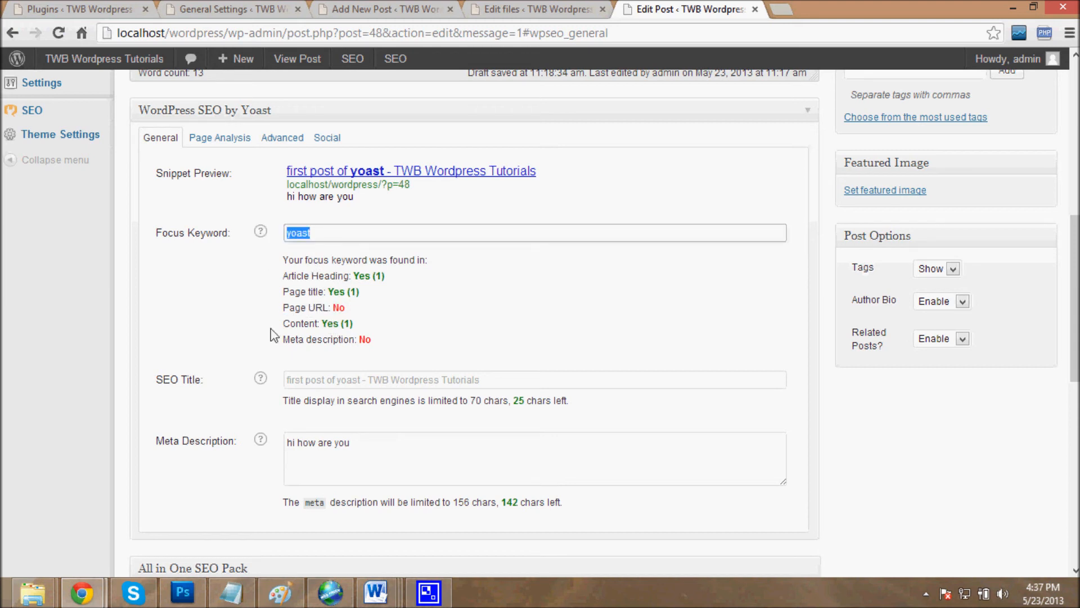
{"action": "left_click_drag", "start_coordinate": [282, 323], "coordinate": [363, 338]}
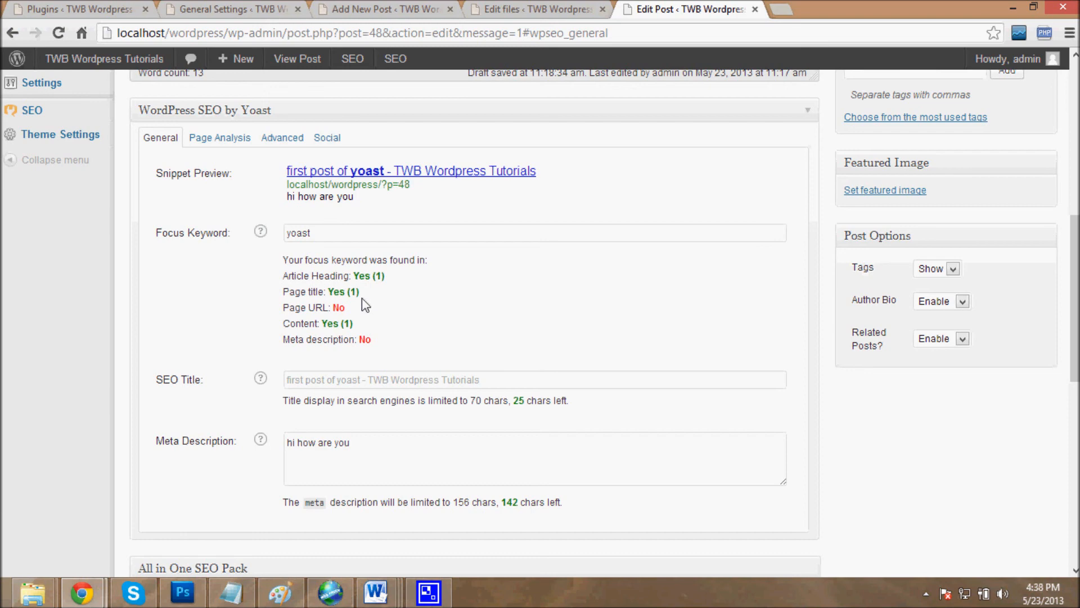
{"action": "mouse_move", "coordinate": [257, 170]}
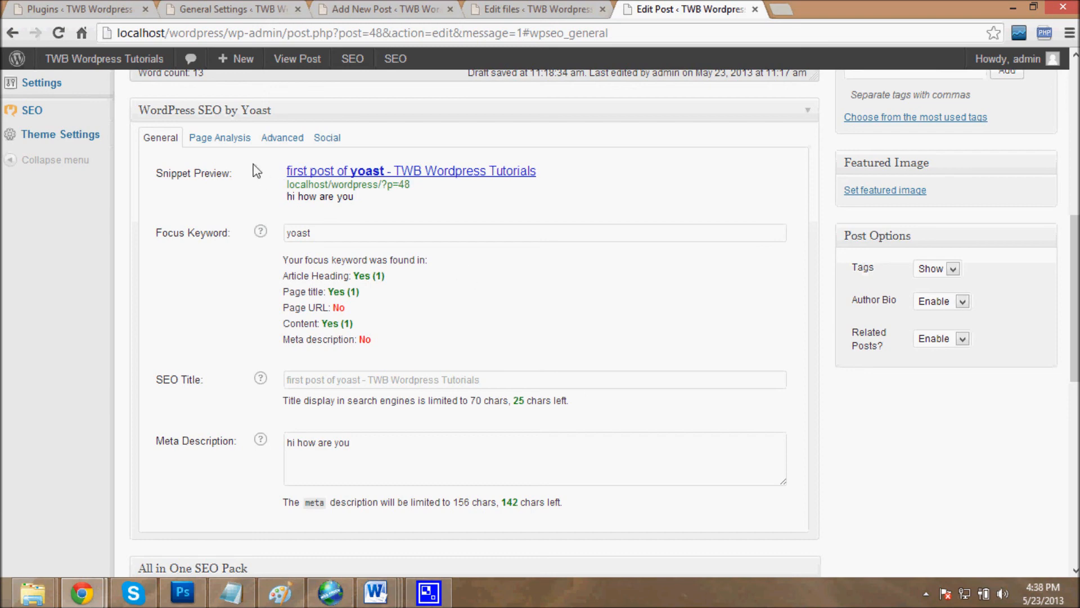
Show the Page Analysis tab and highlight its red, yellow and green recommendations.
{"action": "left_click", "coordinate": [220, 137]}
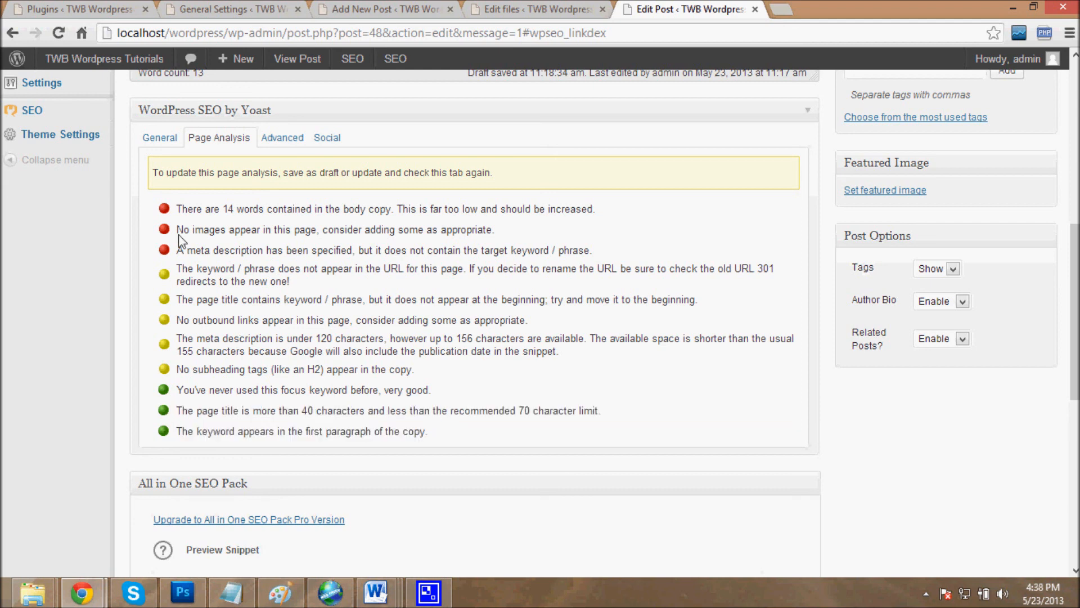
{"action": "left_click_drag", "start_coordinate": [176, 209], "coordinate": [431, 431]}
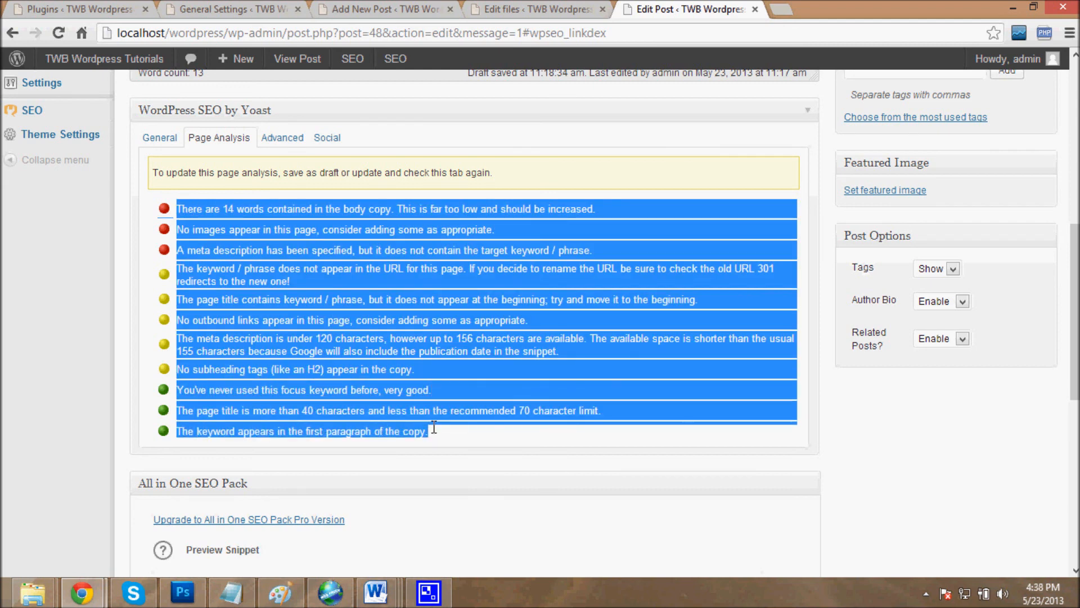